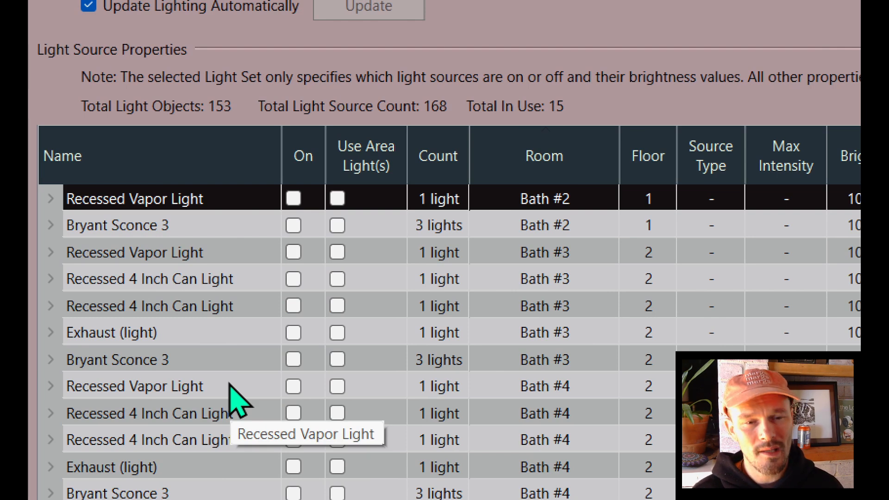
mouse_move(397, 369)
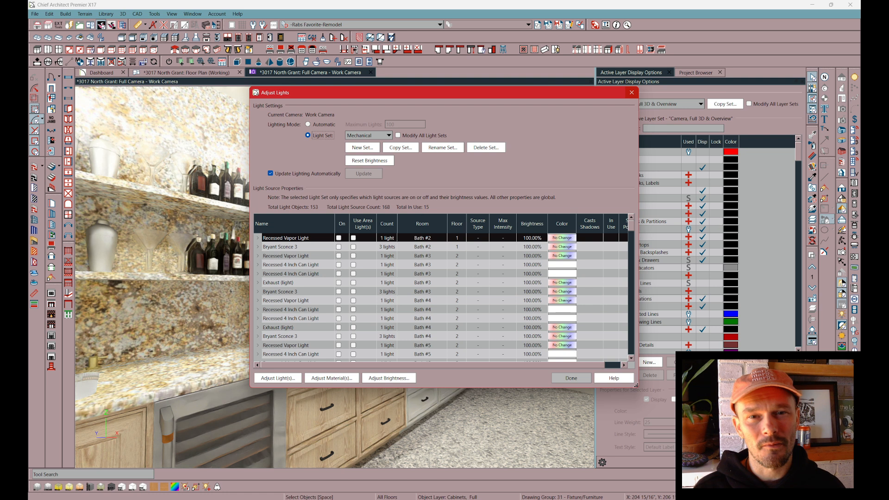
Step: Close the Adjust Lights dialog after reviewing the work camera's light list
left_click(571, 378)
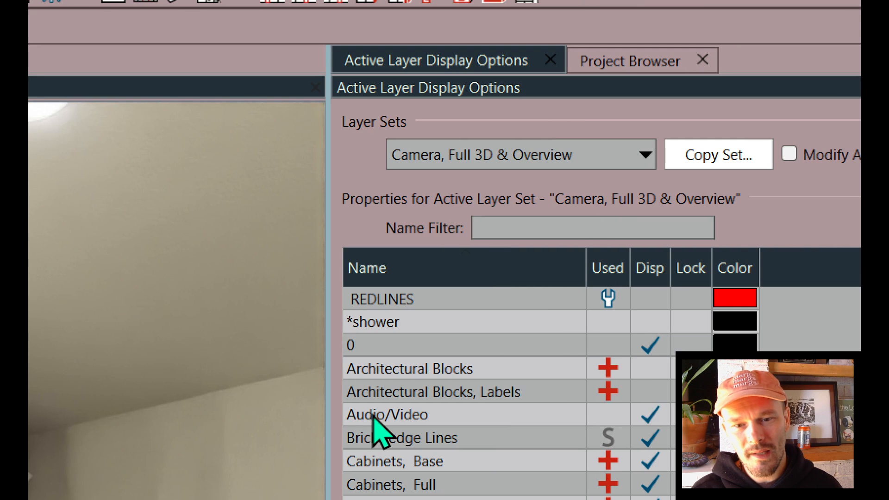
mouse_move(647, 385)
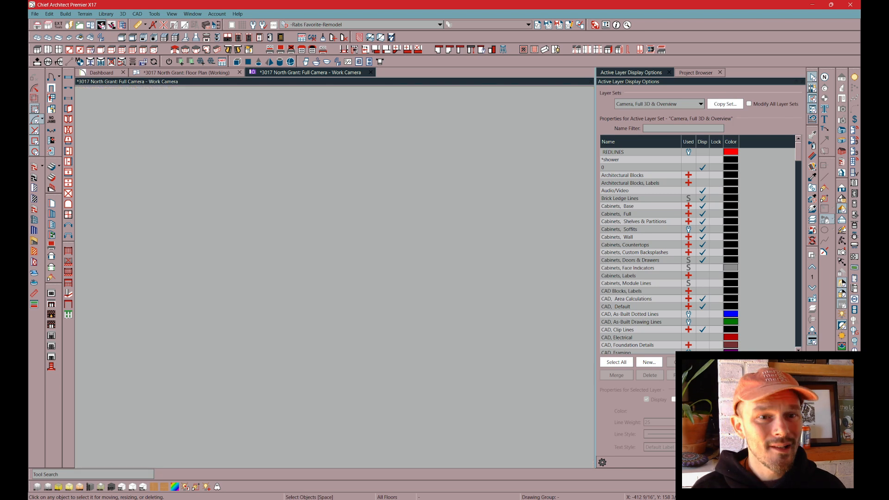
Step: Switch from the camera view to the working floor plan
left_click(184, 72)
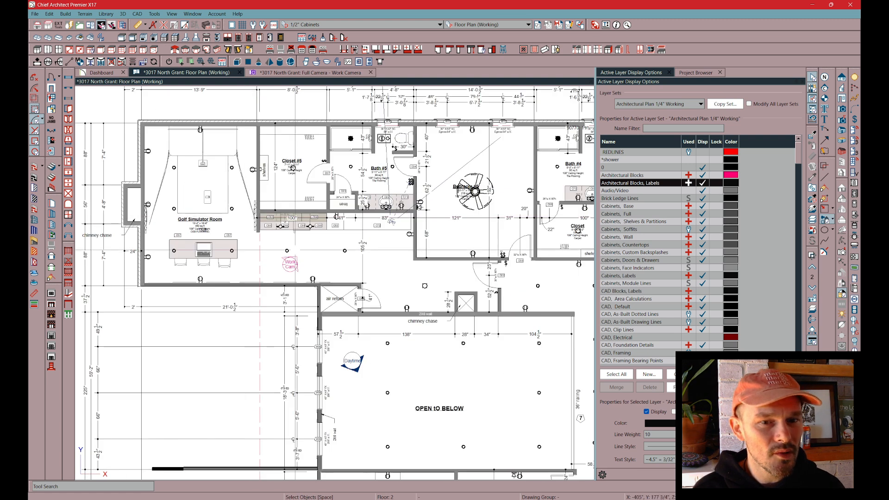
left_click(290, 264)
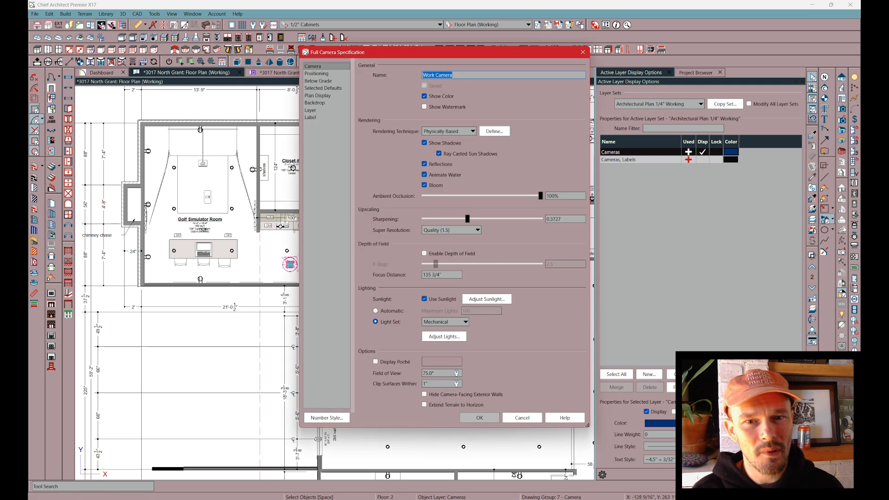
left_click(444, 336)
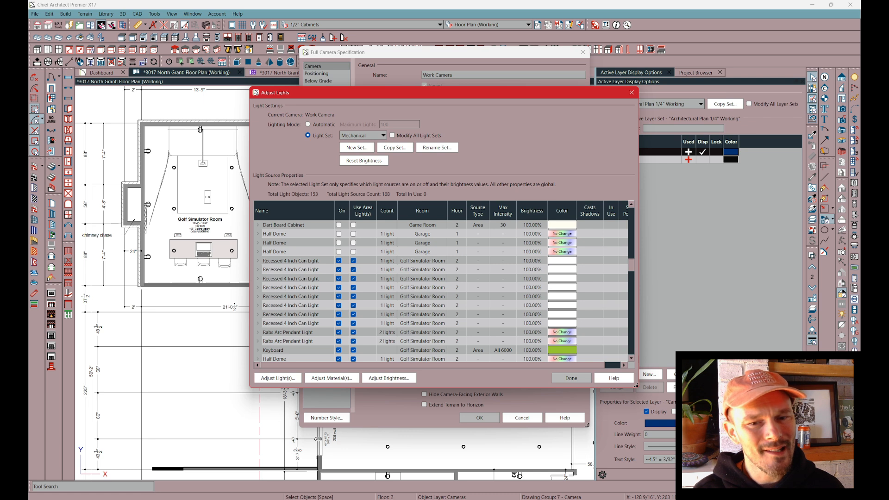
left_click(571, 378)
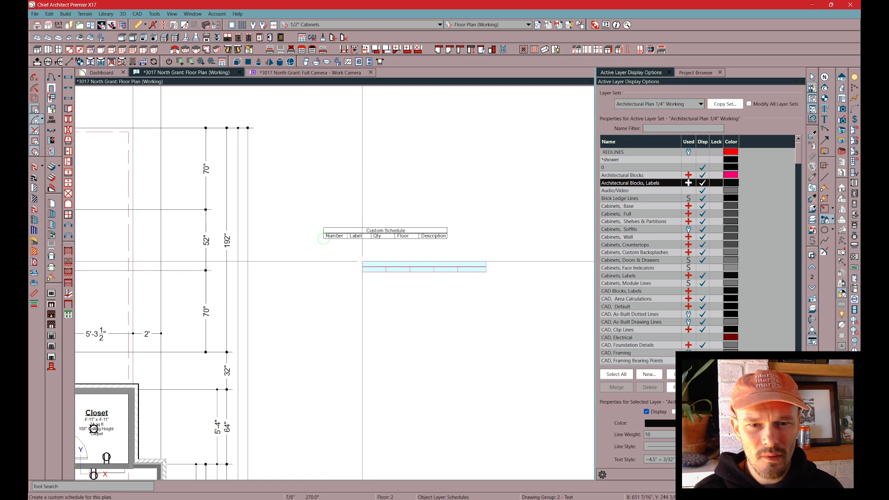
Step: Open the Schedule Specification for the newly placed custom schedule
double_click(385, 232)
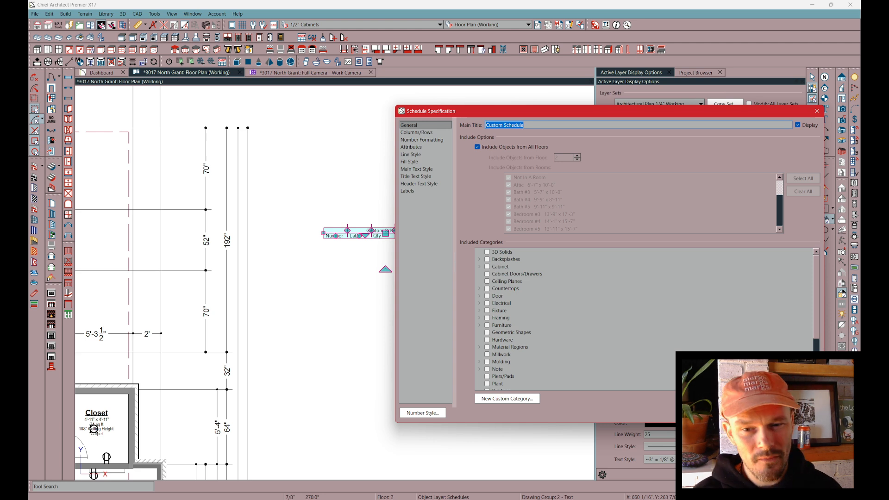
Step: Include cabinets, electrical, fixtures and furniture in the schedule, limited to floor 2
left_click(501, 266)
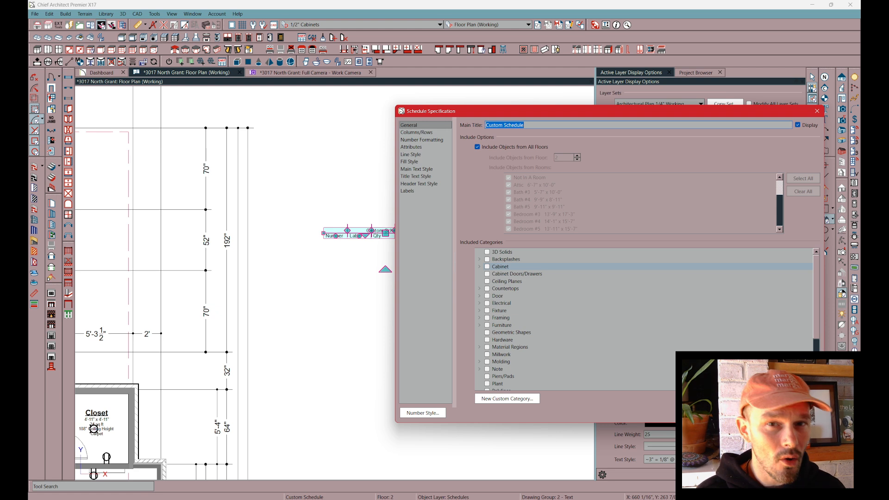
left_click(486, 267)
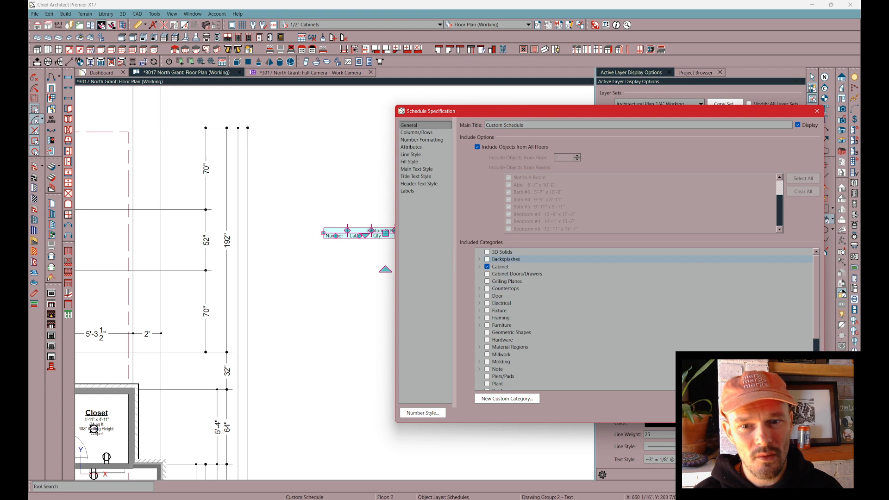
left_click(487, 303)
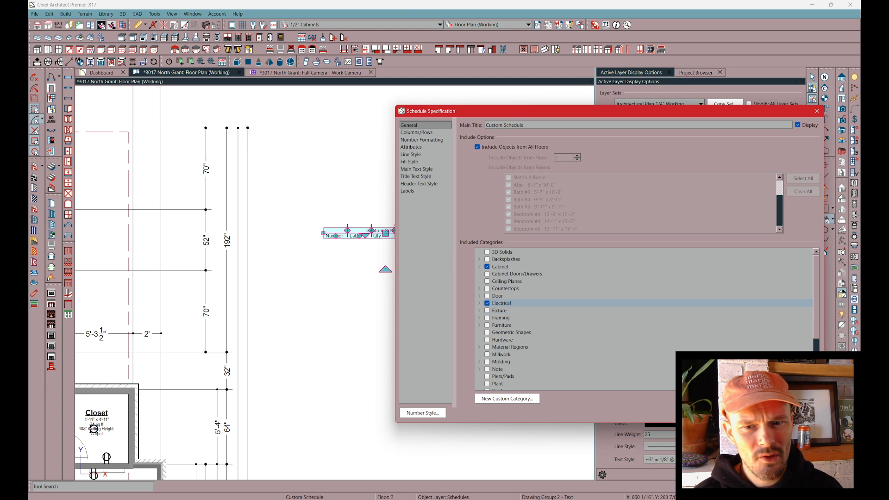
left_click(486, 311)
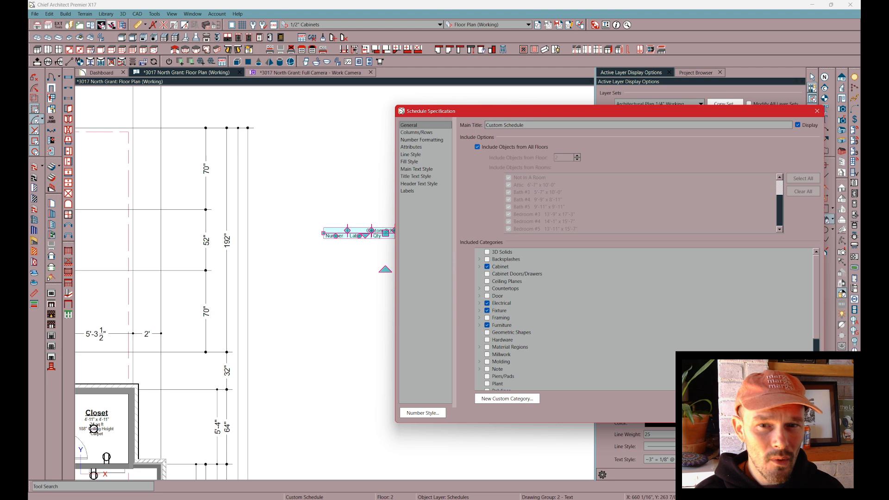
left_click(478, 147)
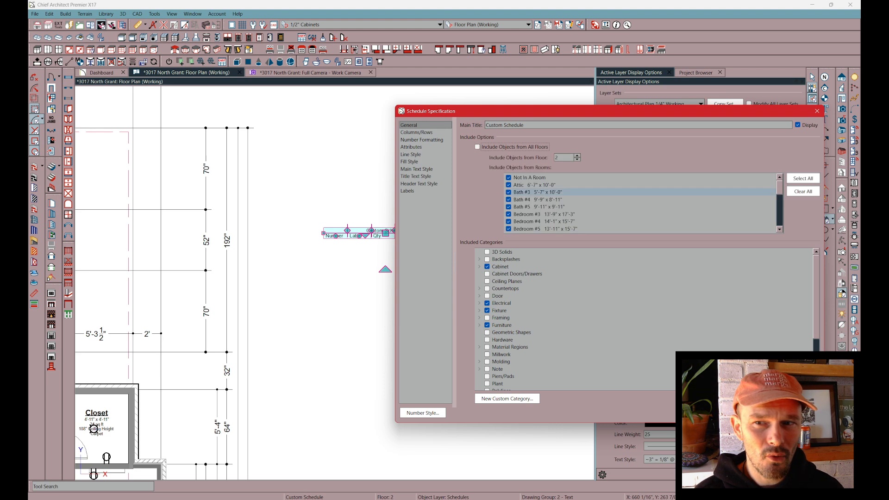
scroll("down", 3)
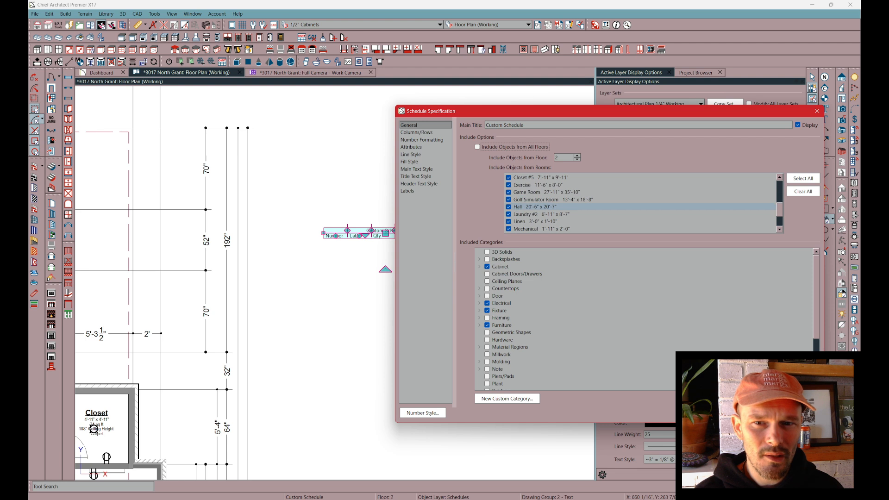
left_click(553, 200)
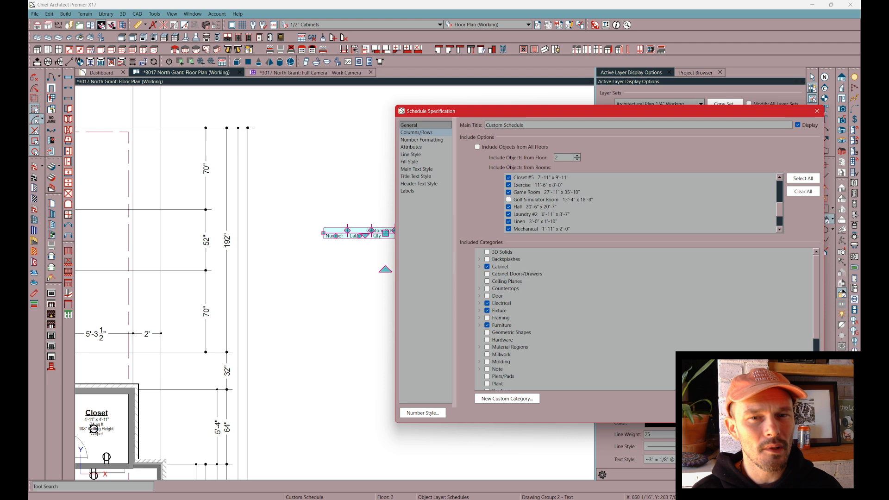
Step: Remove the Description column from the schedule's included columns
left_click(416, 132)
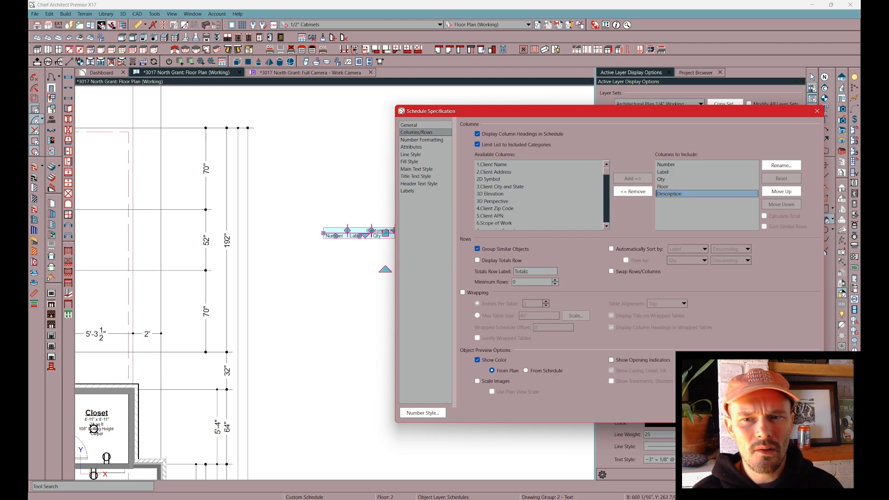
left_click(632, 191)
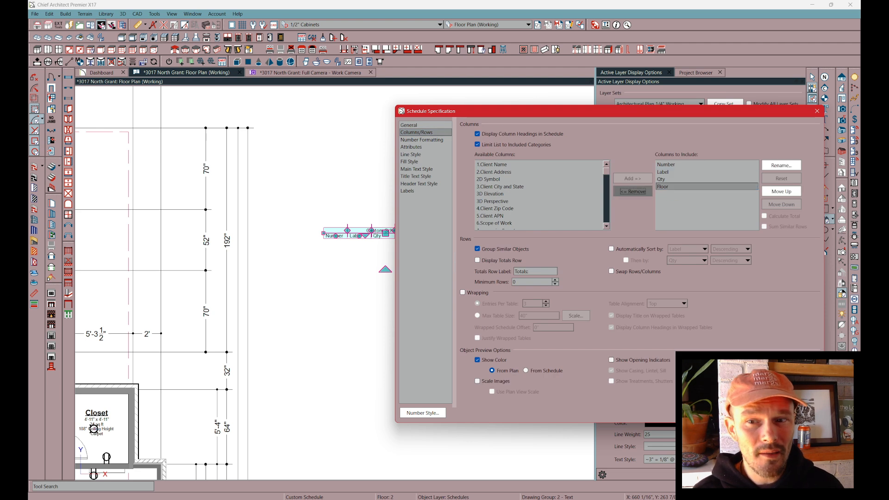
left_click(633, 190)
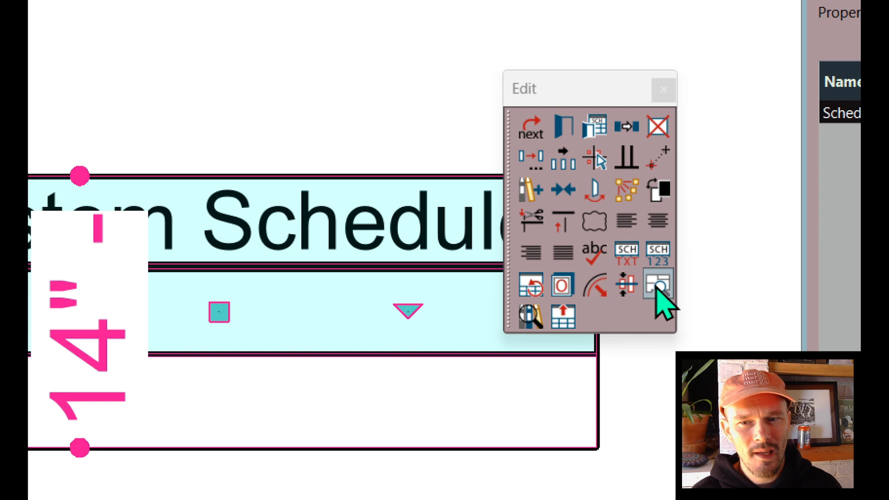
mouse_move(658, 285)
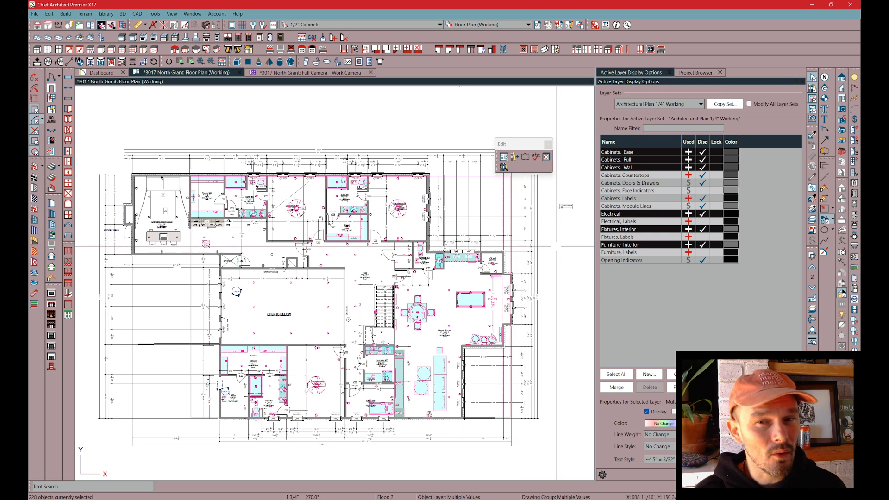
mouse_move(562, 230)
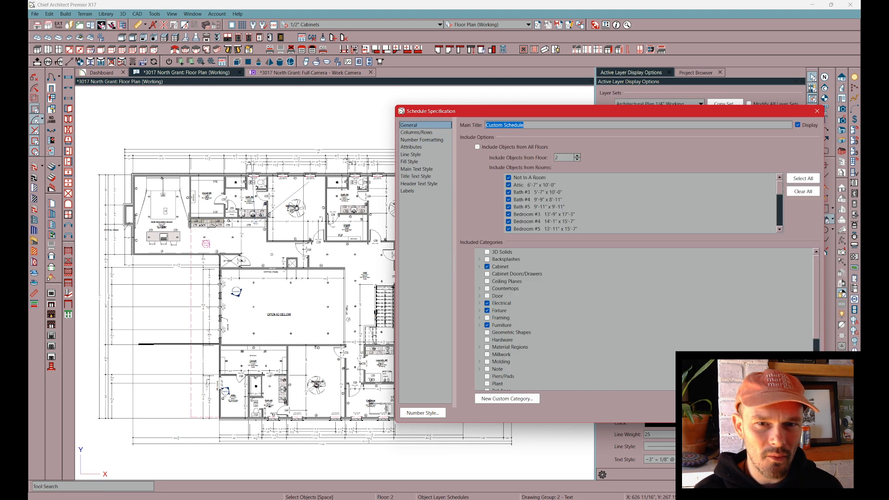
Step: Confirm the floor 2 schedule's room inclusion settings and close the specification
left_click(501, 303)
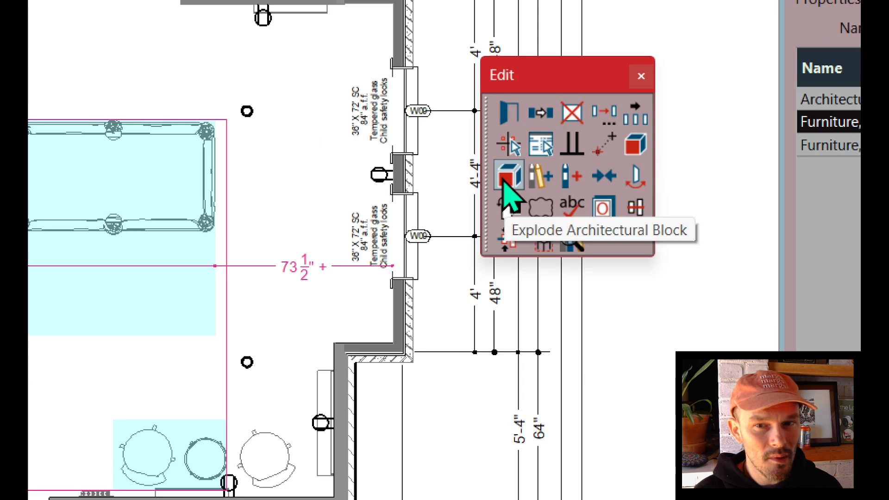
Step: Explode the architectural block back into its separate objects
left_click(508, 176)
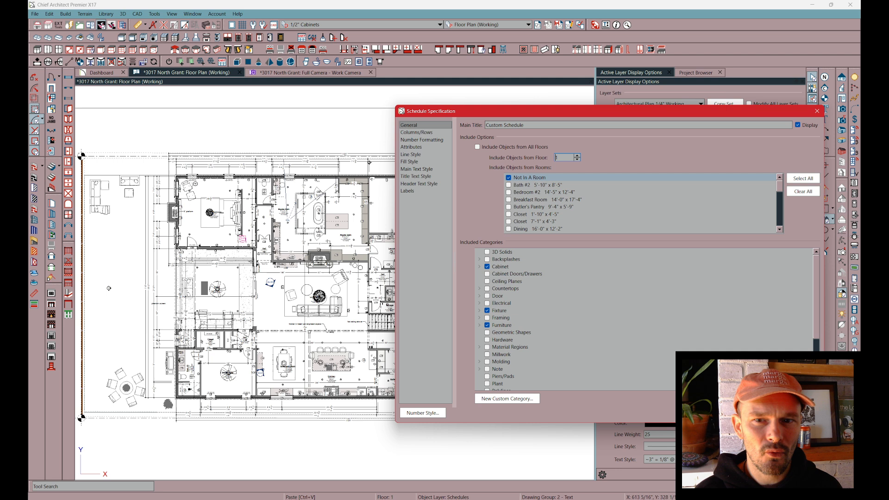
Step: Select all floor 1 rooms so the schedule counts every room's objects
left_click(802, 178)
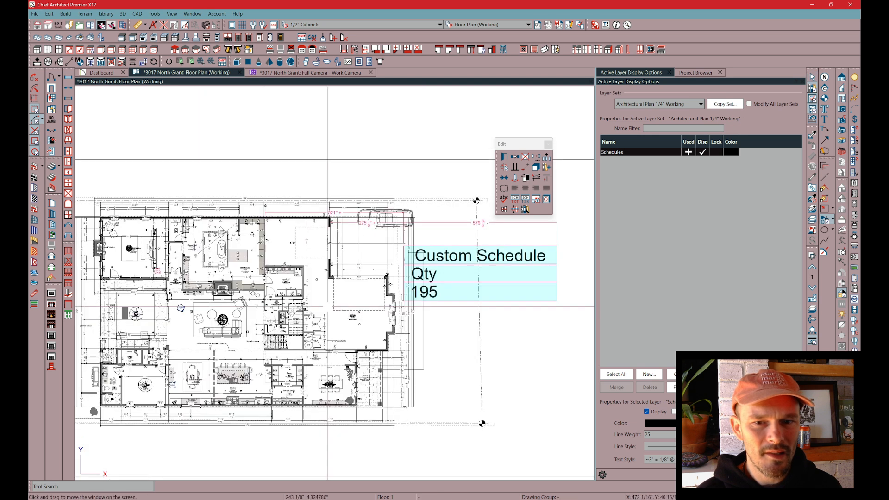
left_click_drag(476, 201, 537, 433)
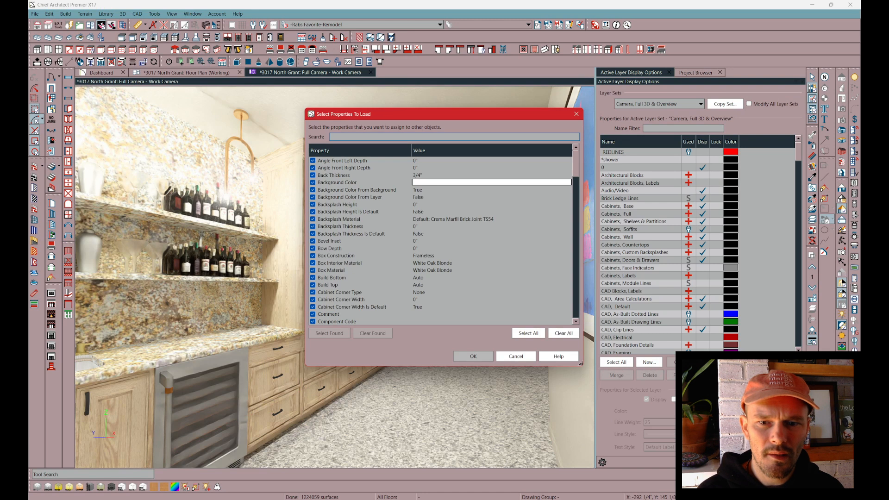
Step: Clear the load list, search 'mold', and apply the molding properties to the room
left_click(563, 332)
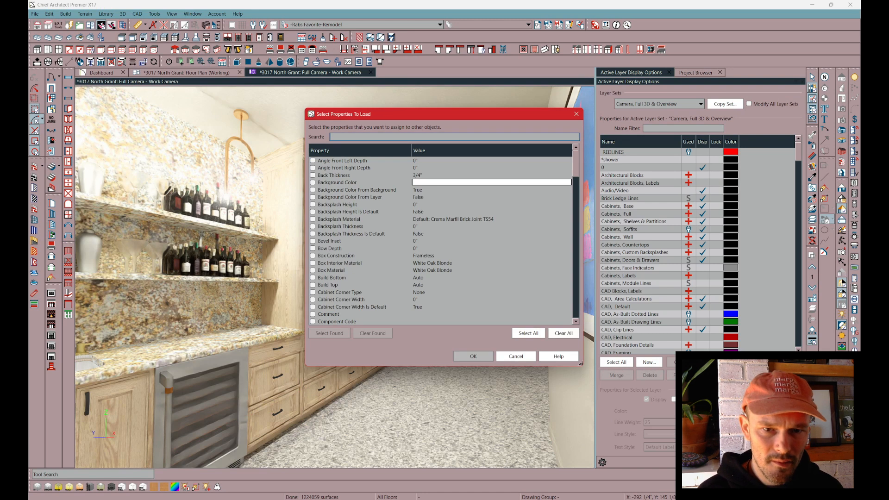
type("mold")
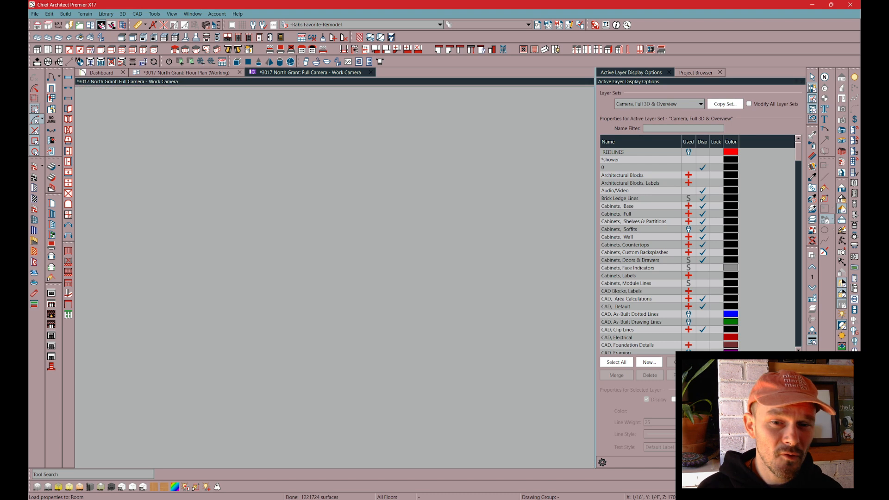
left_click(186, 73)
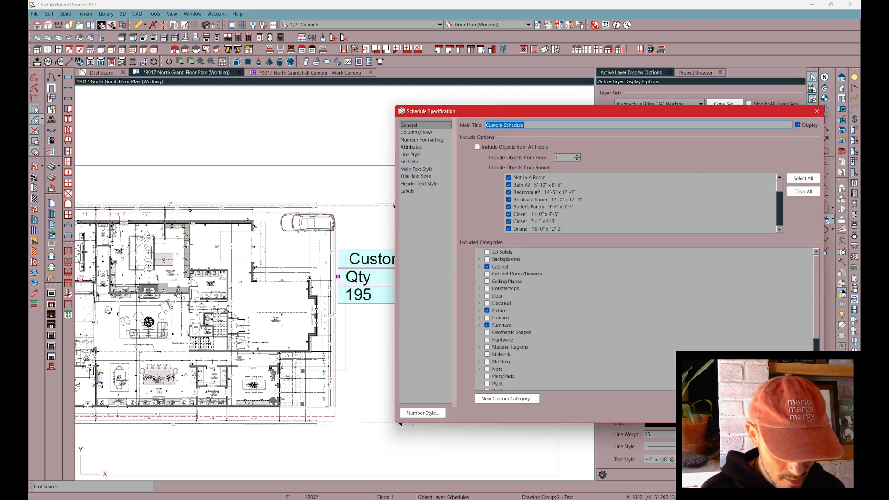
Step: Retype the schedule's main title as an architectural block creation title
type("Architectural Block")
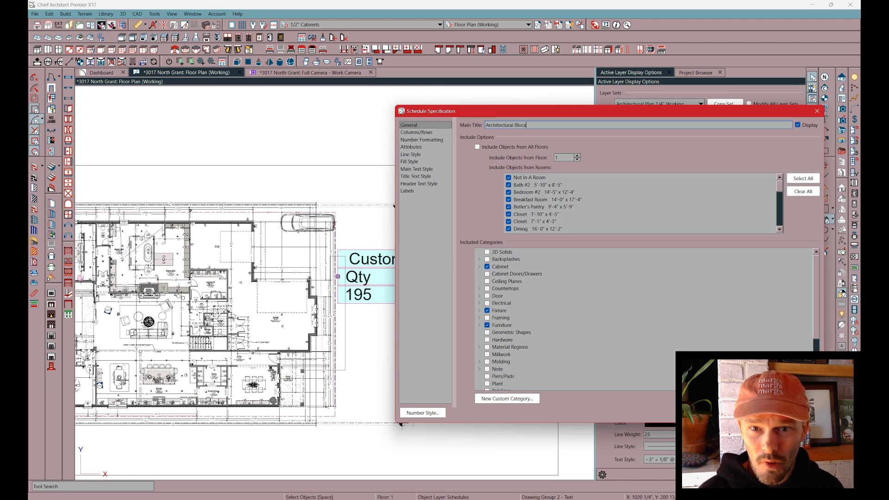
type("Creat")
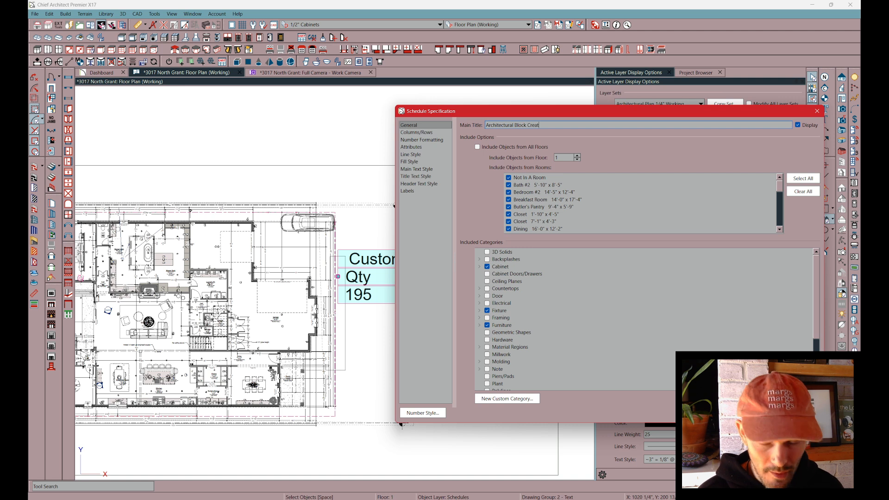